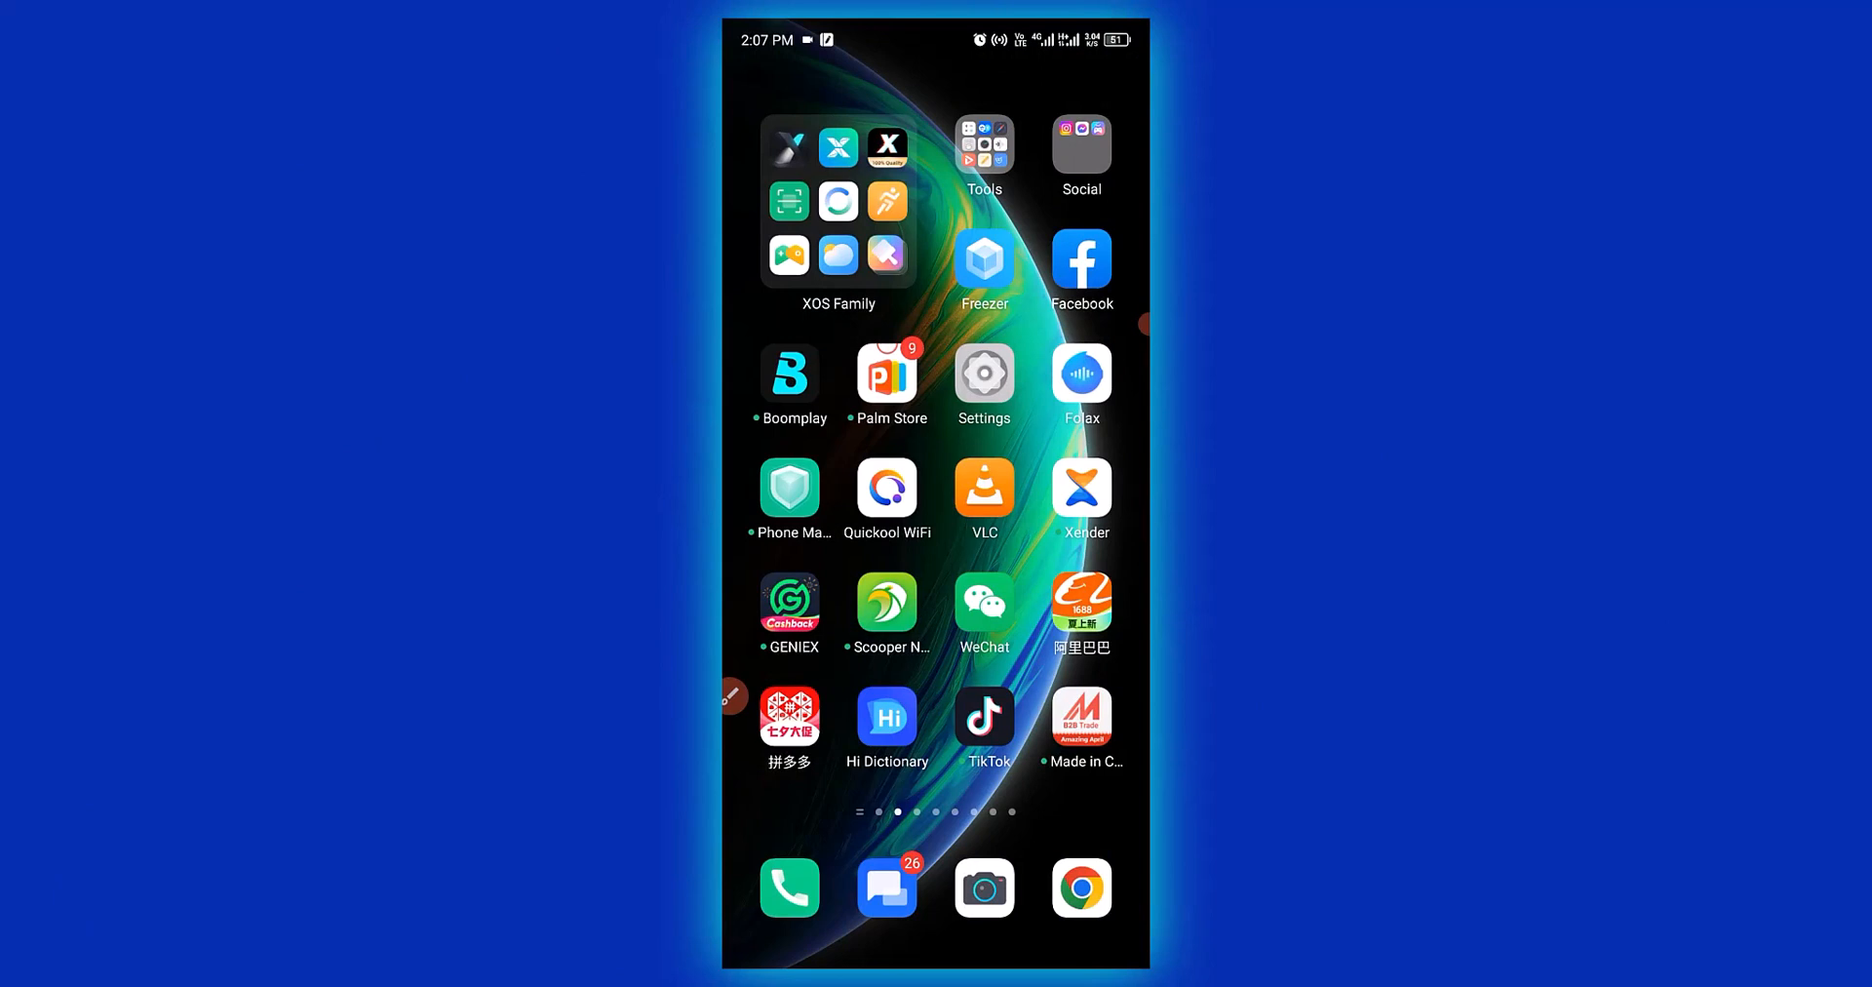
# Step: Launch WeChat from the home screen, landing in the Billingham Bags chat
pyautogui.click(734, 697)
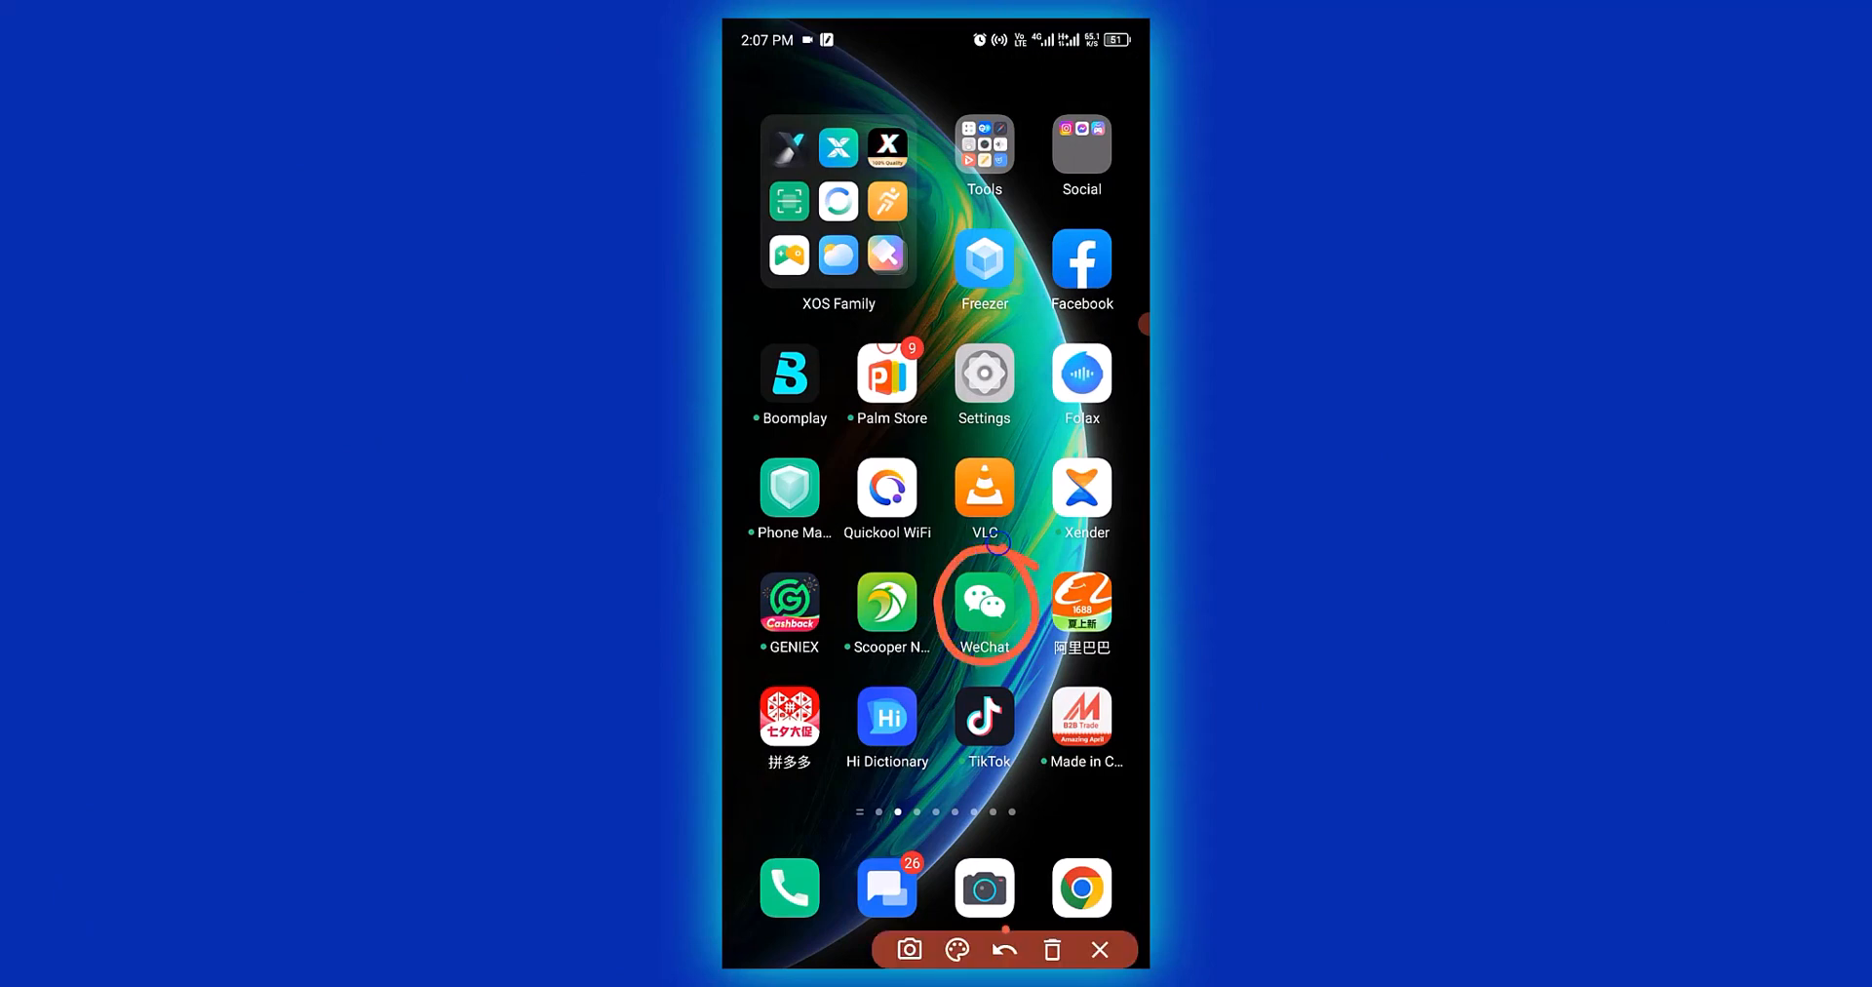
pyautogui.click(983, 601)
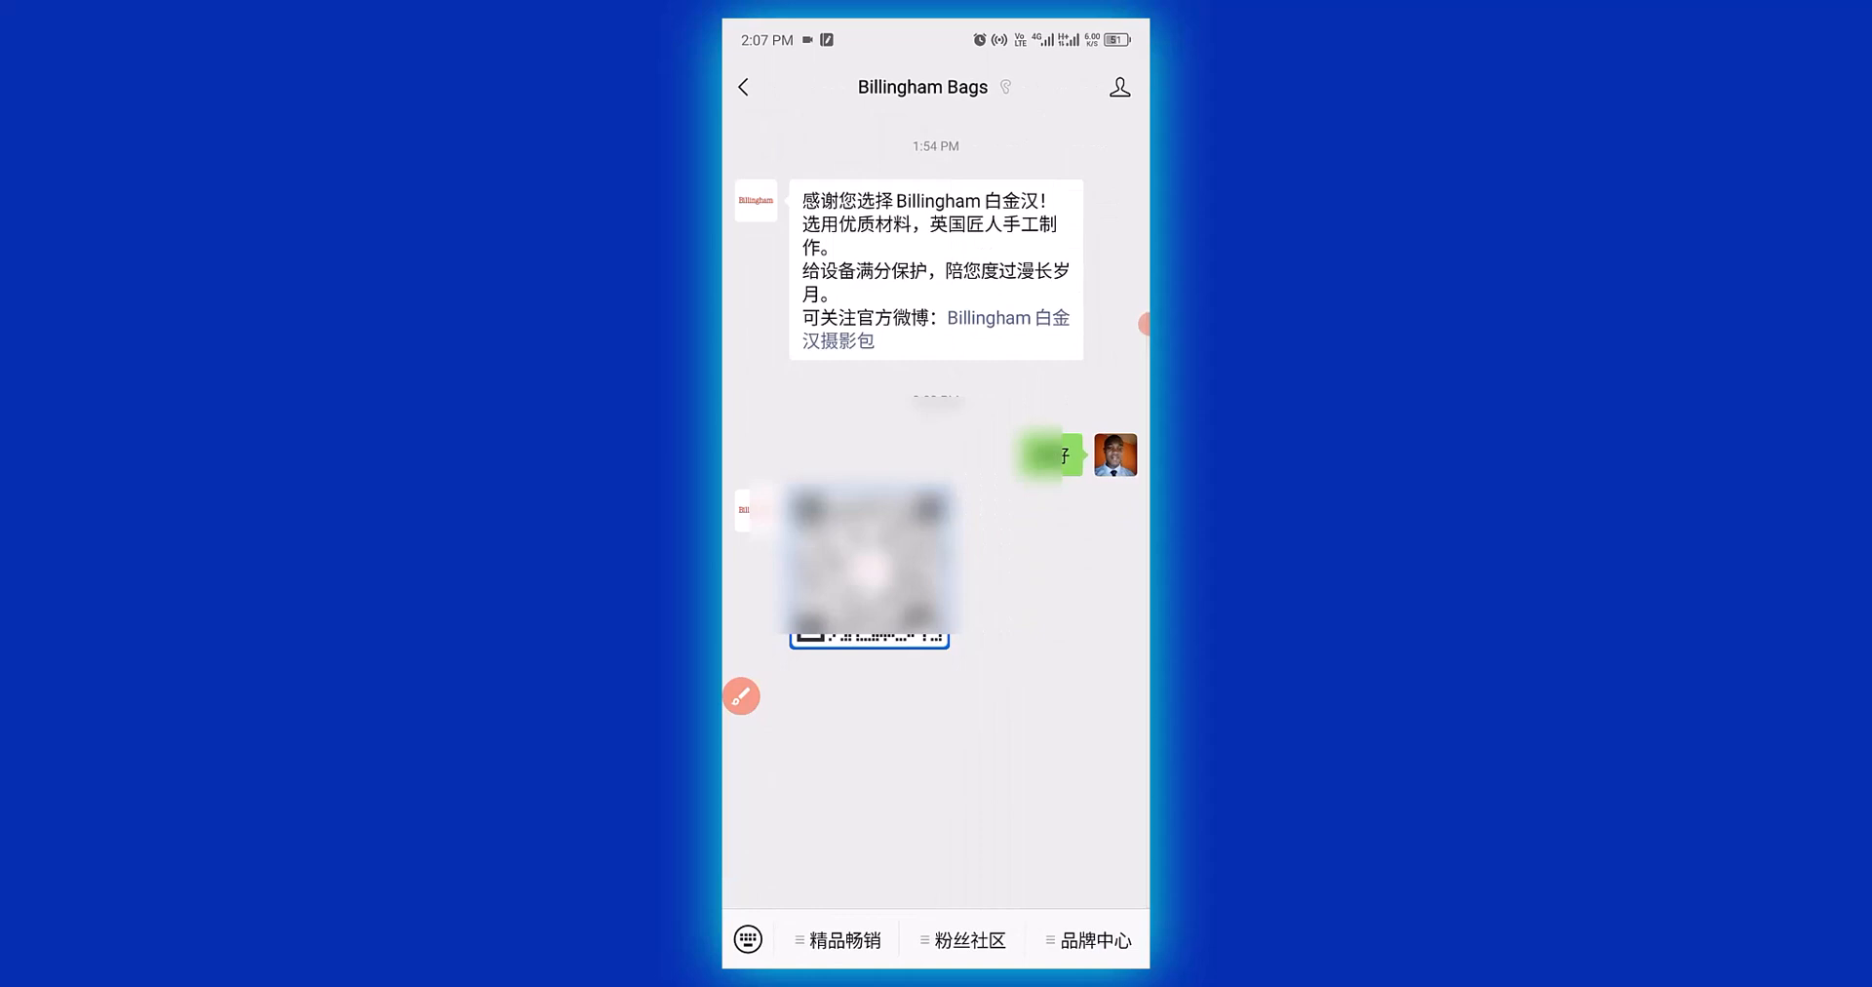
# Step: Scan the QR code image in the Billingham Bags chat to reach the contact's profile
pyautogui.click(868, 562)
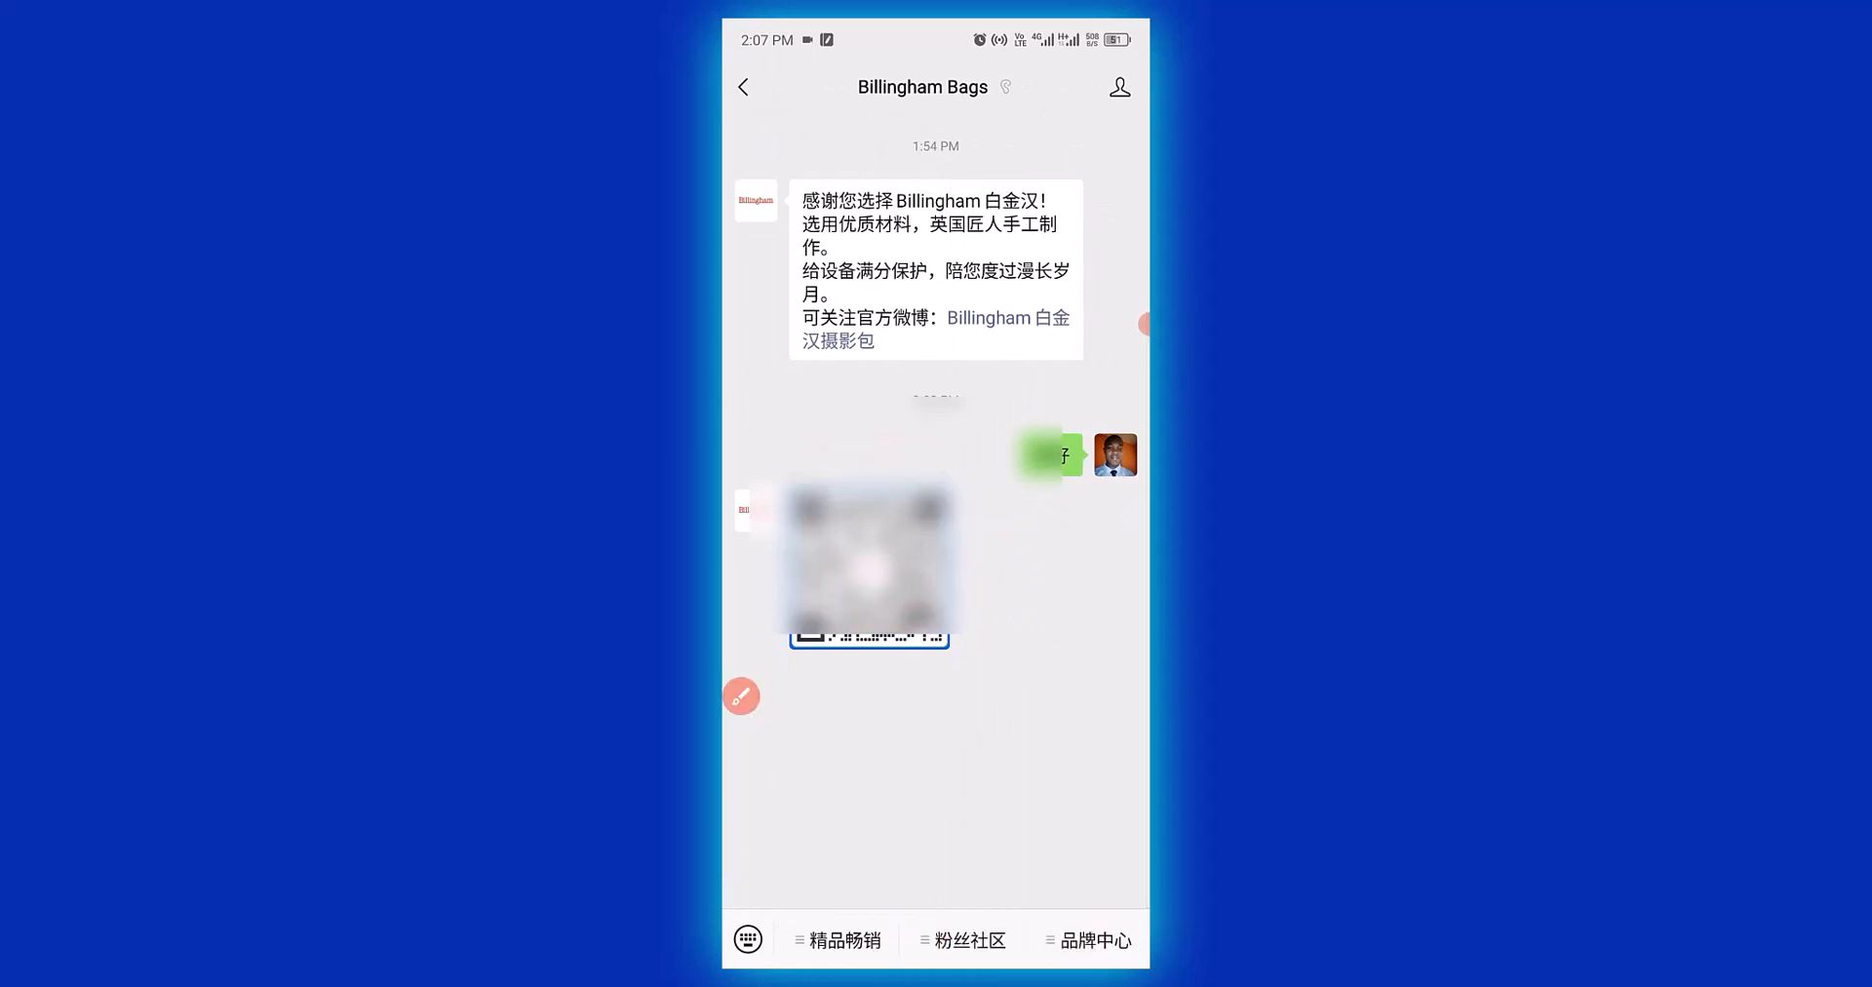
pyautogui.click(868, 561)
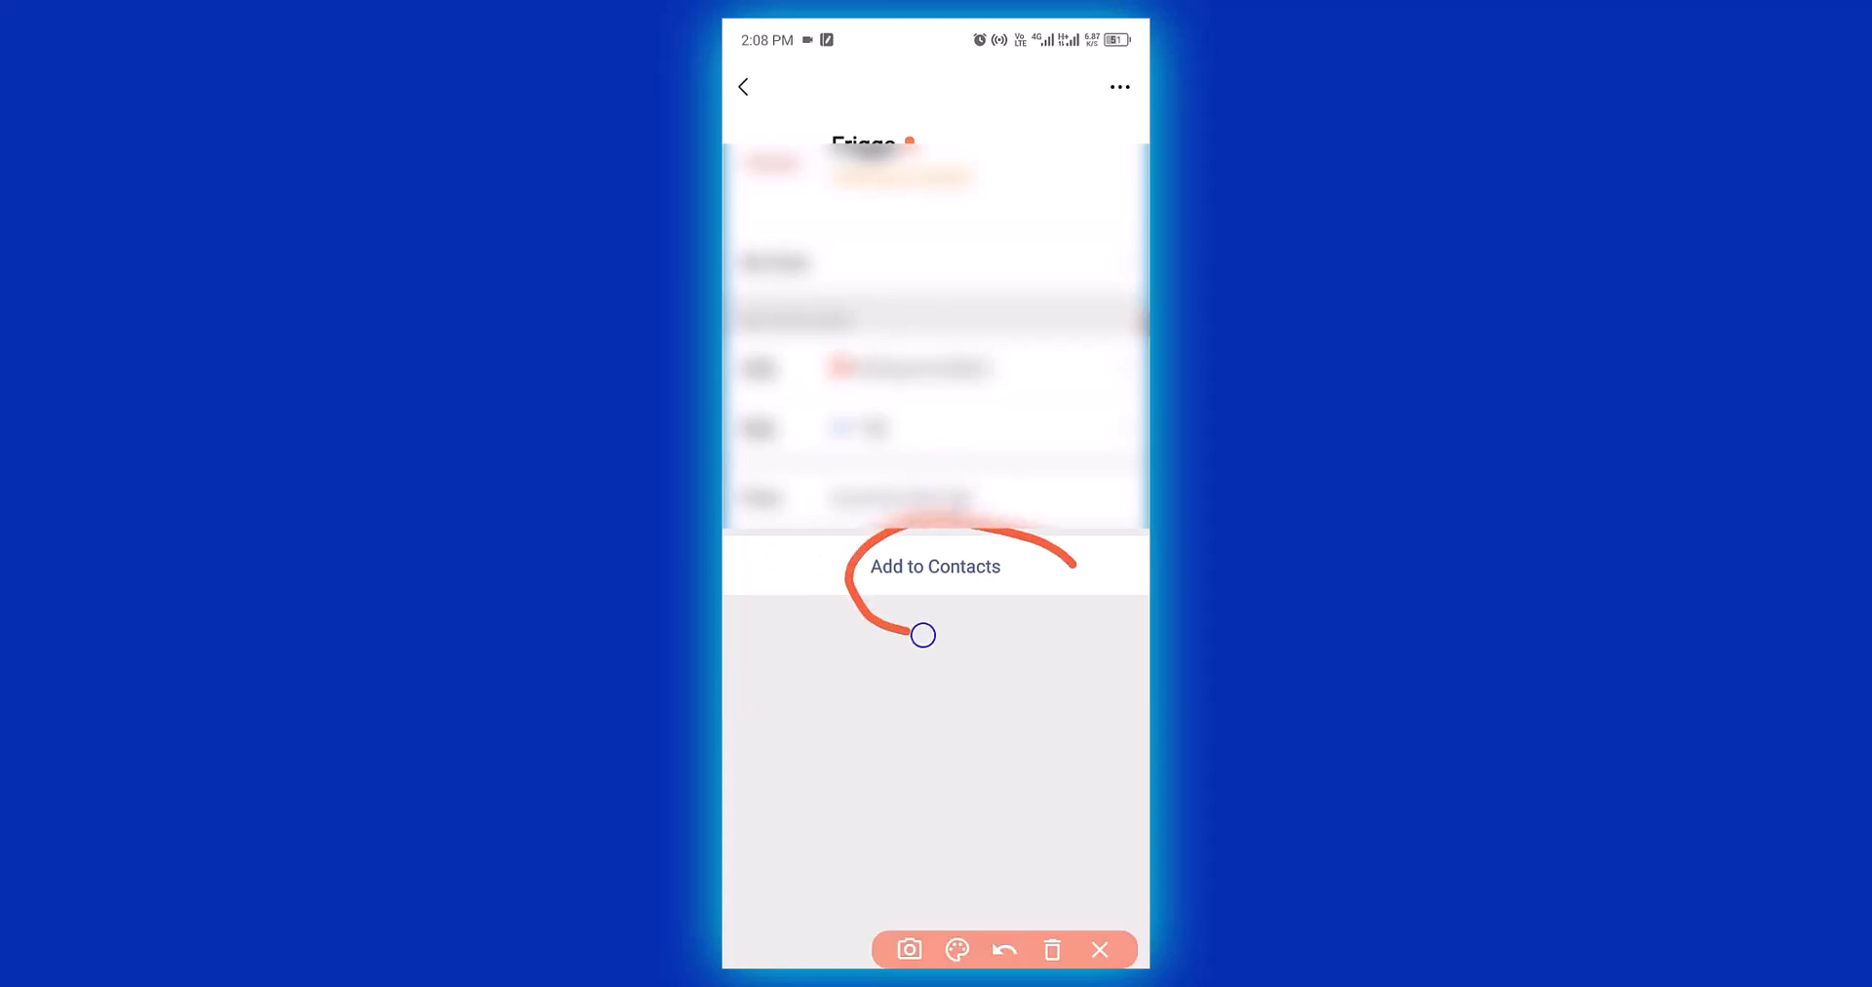
# Step: Add Frigga to contacts, bringing up the prefilled Send Friend Request form
pyautogui.click(1098, 948)
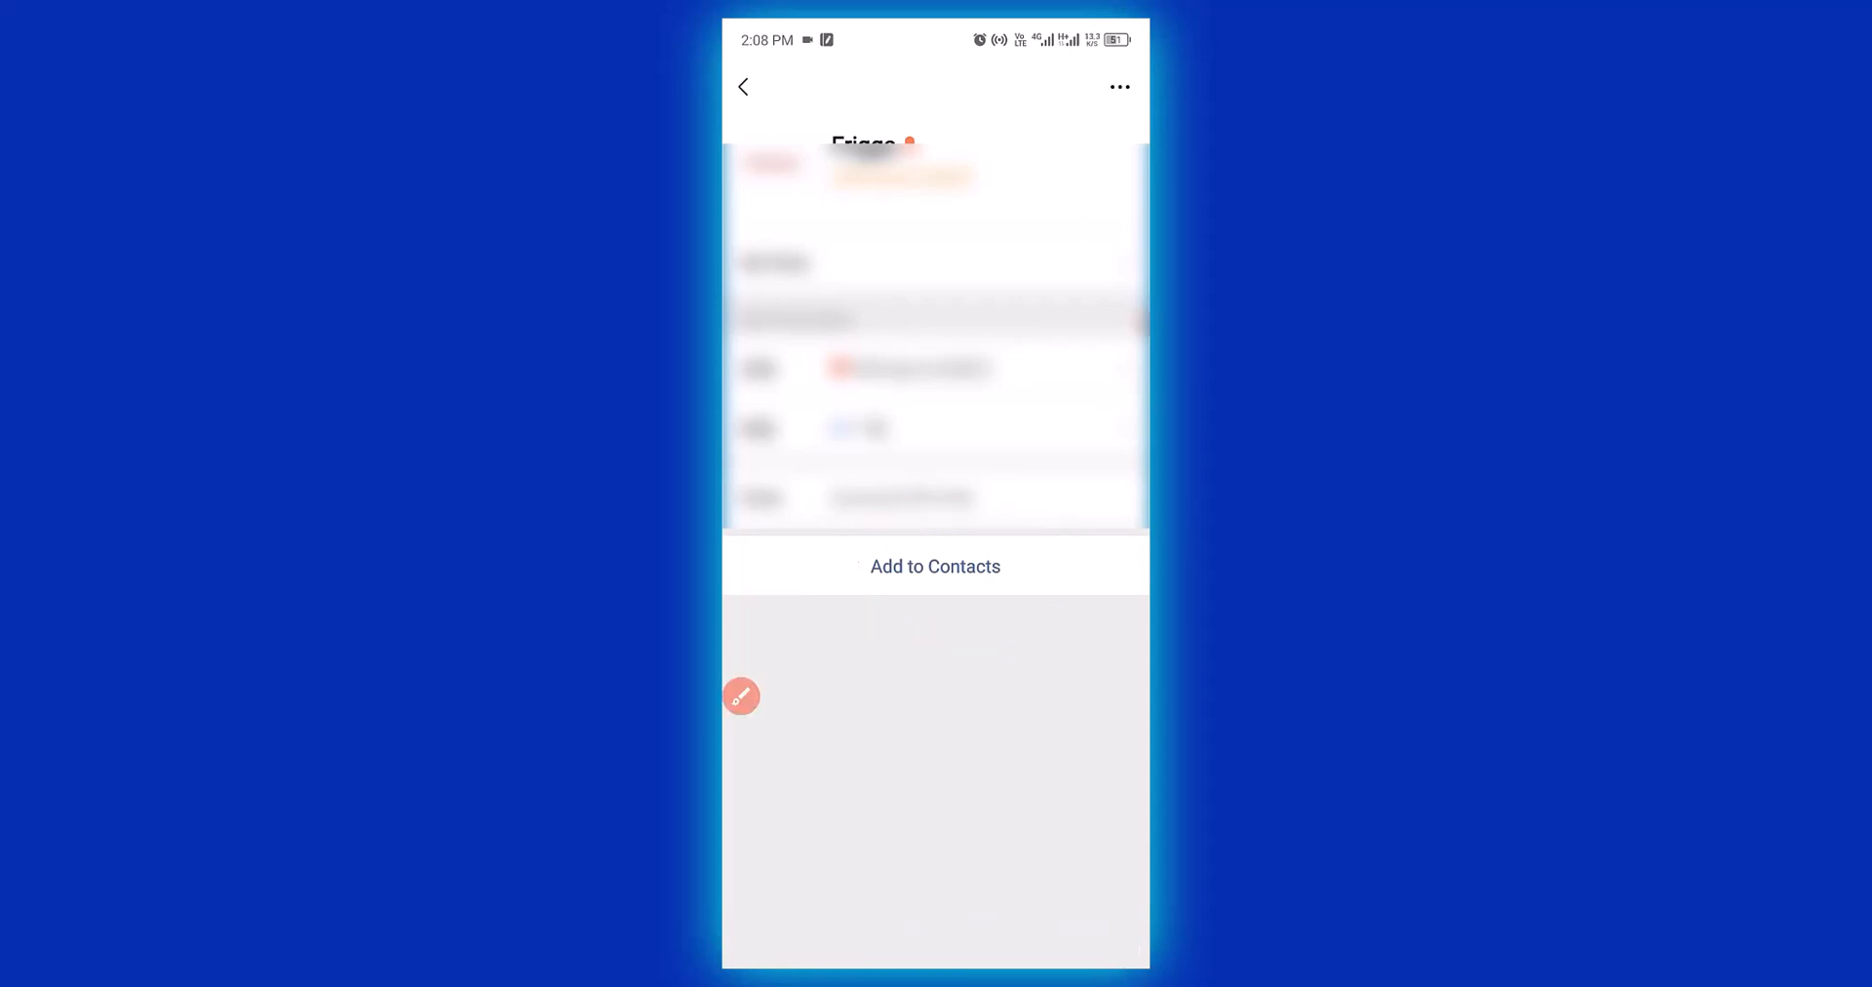
pyautogui.click(934, 566)
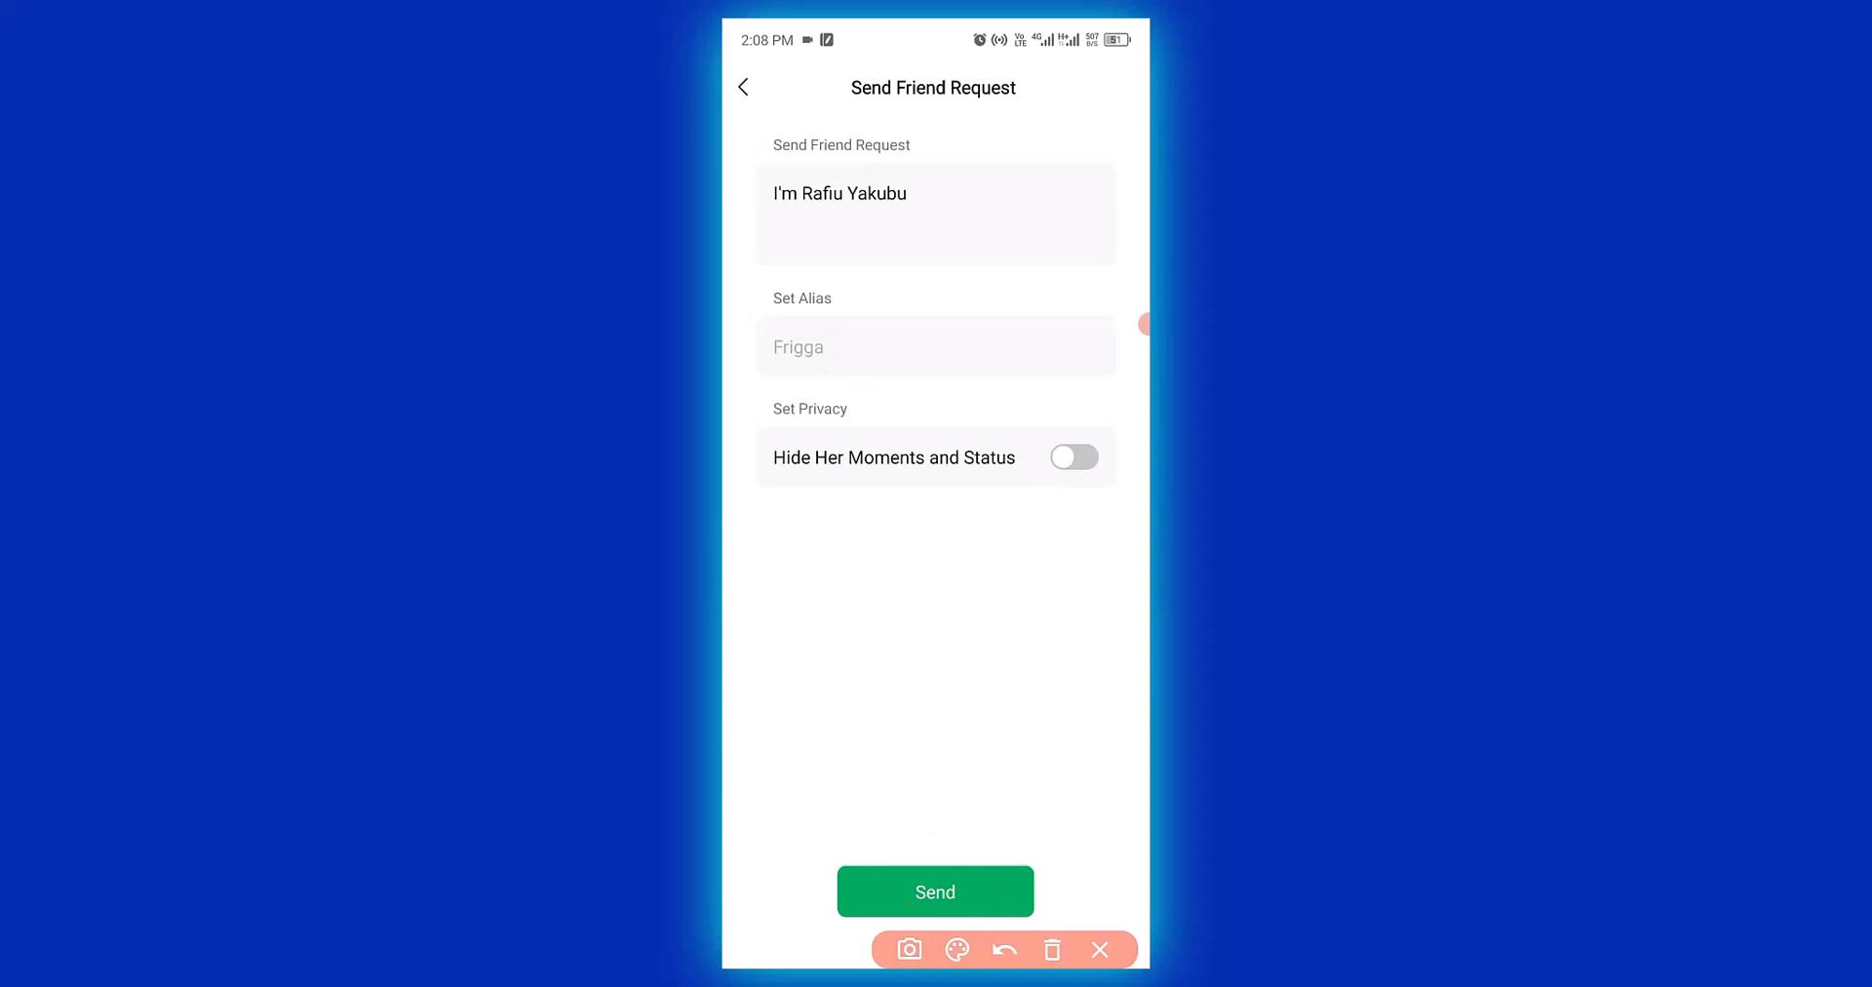
# Step: Send the friend request to Frigga and get the 'Successfully sent' confirmation
pyautogui.click(934, 891)
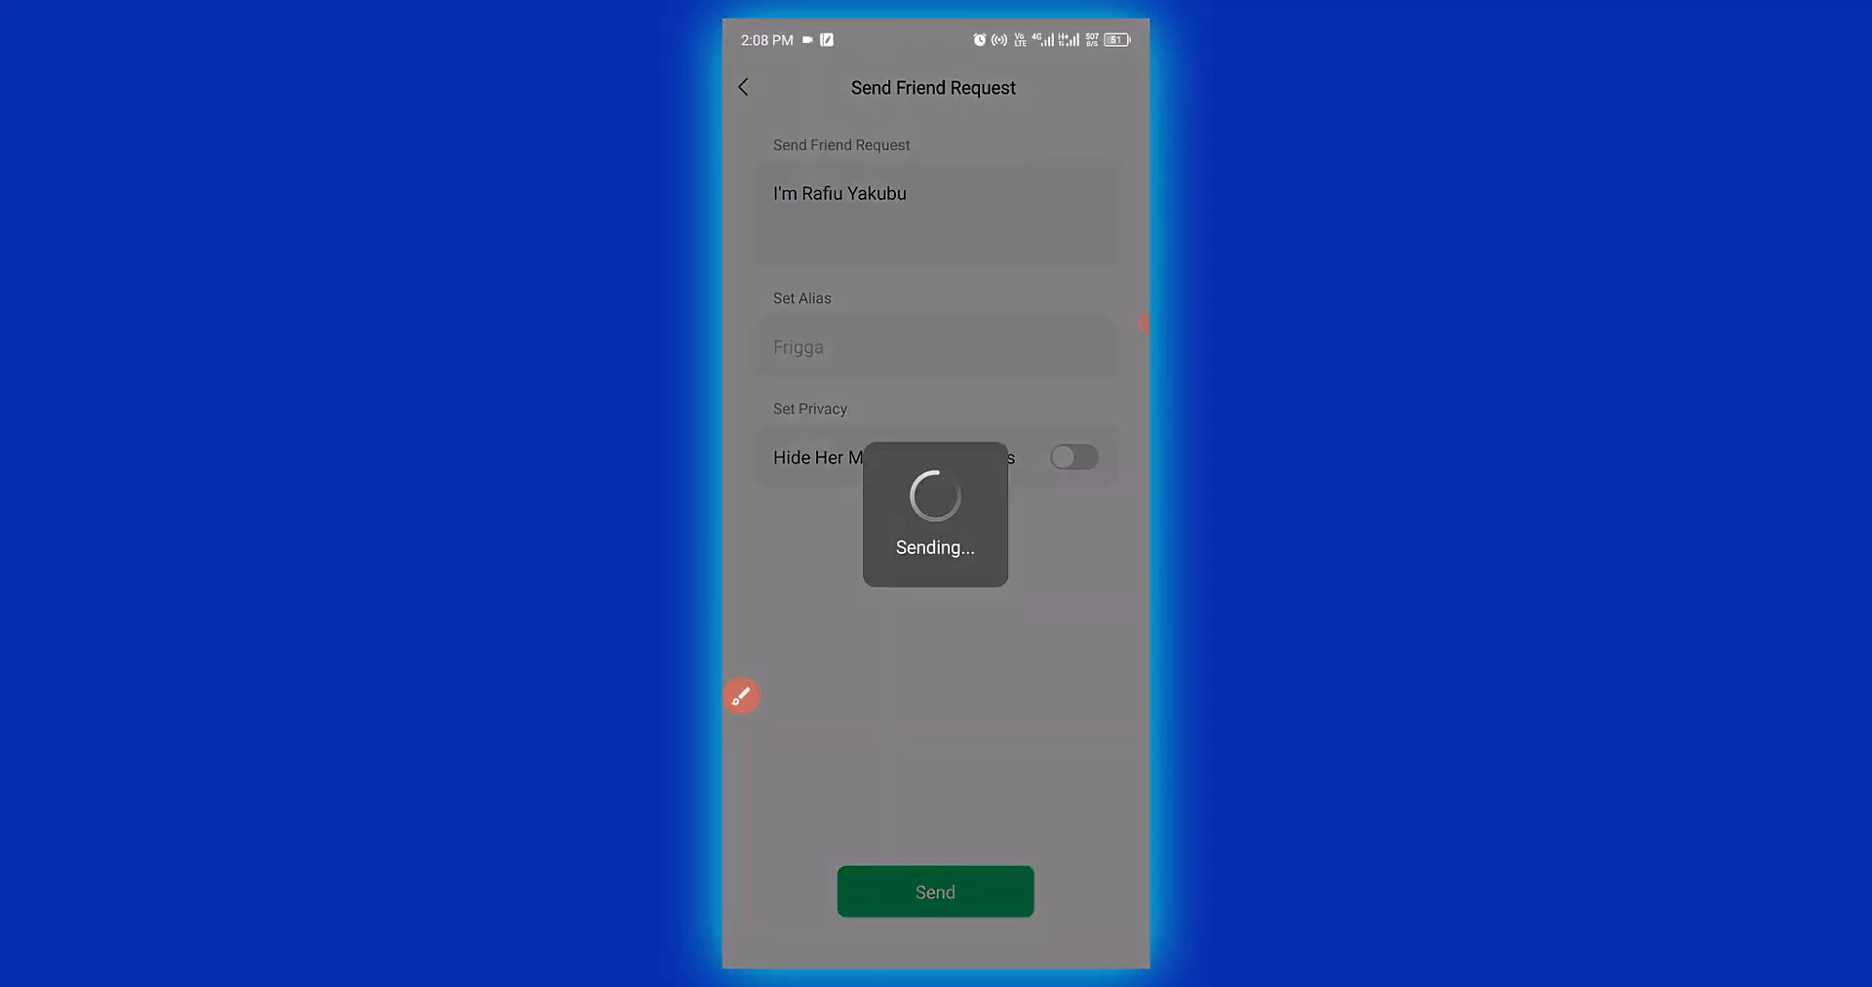
pyautogui.click(934, 889)
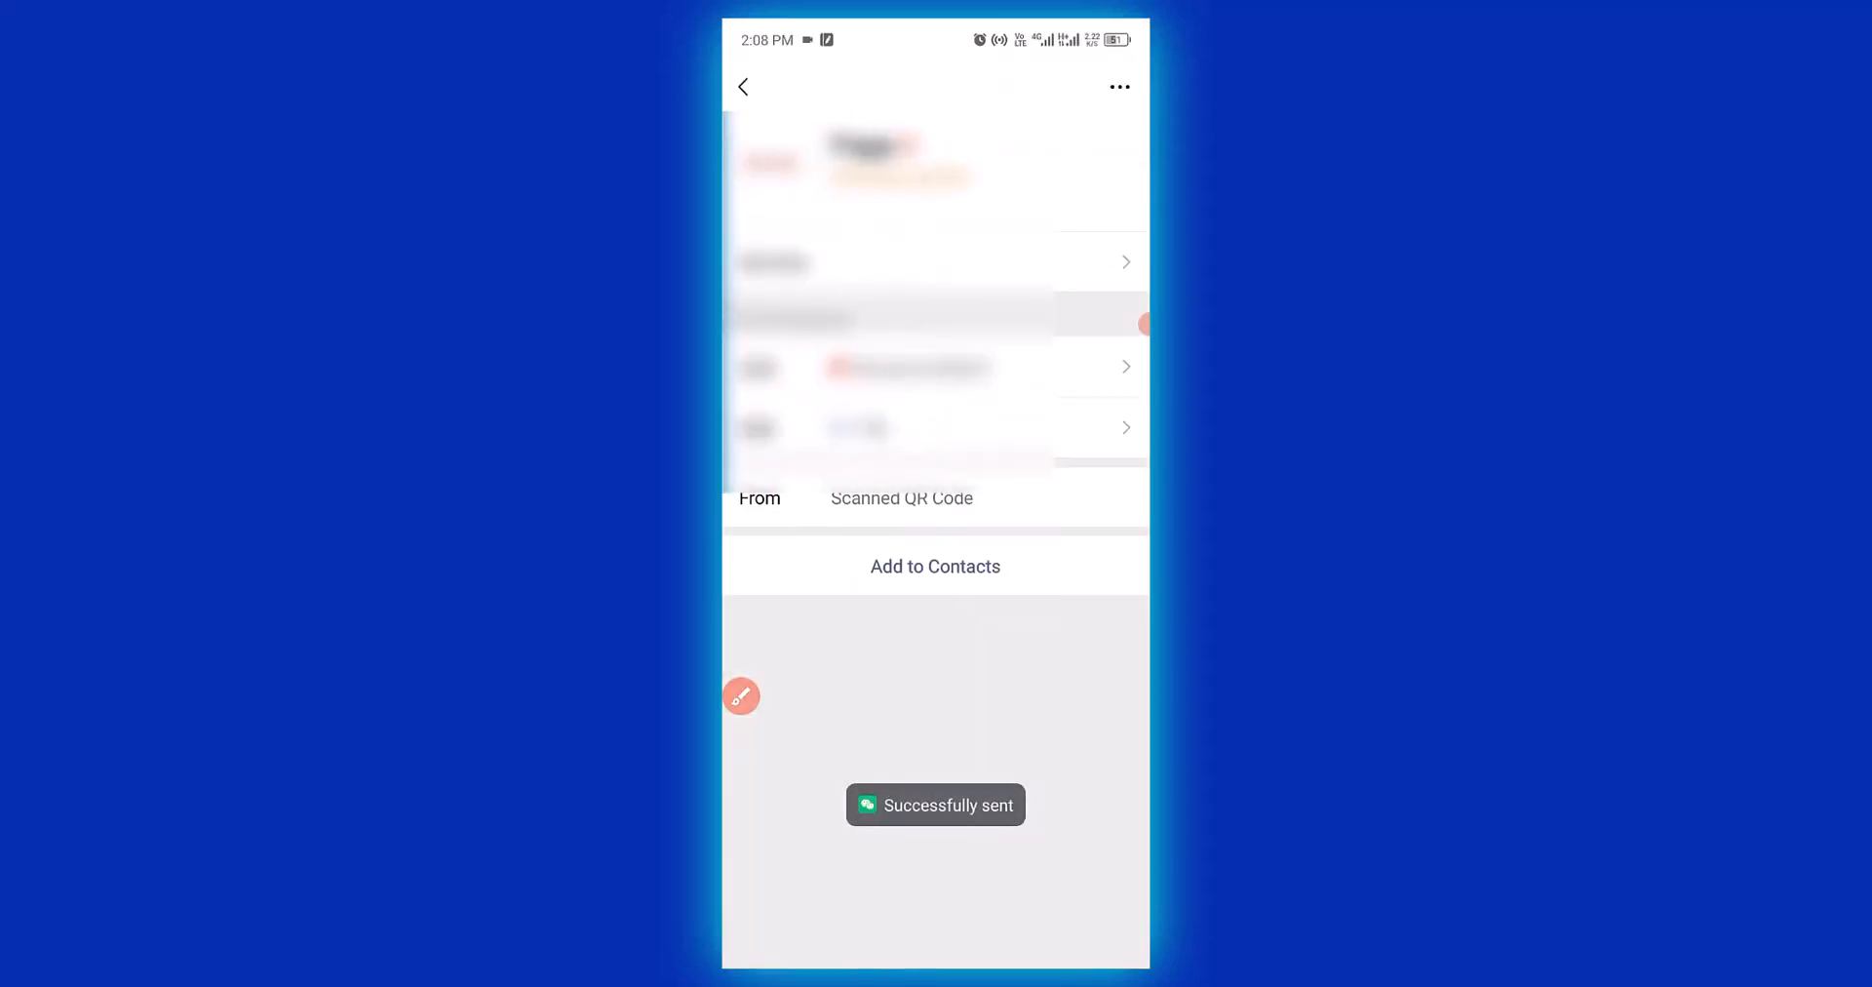